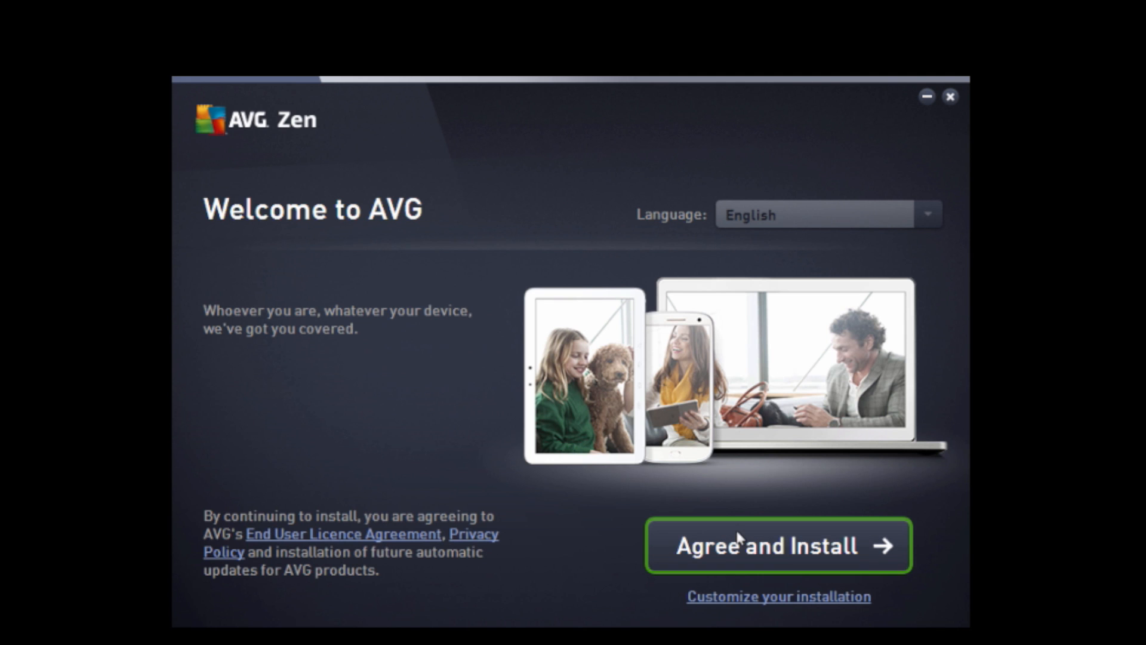
# - Agree to the licence and allow the installer to make changes so AVG Zen installs
pyautogui.click(777, 545)
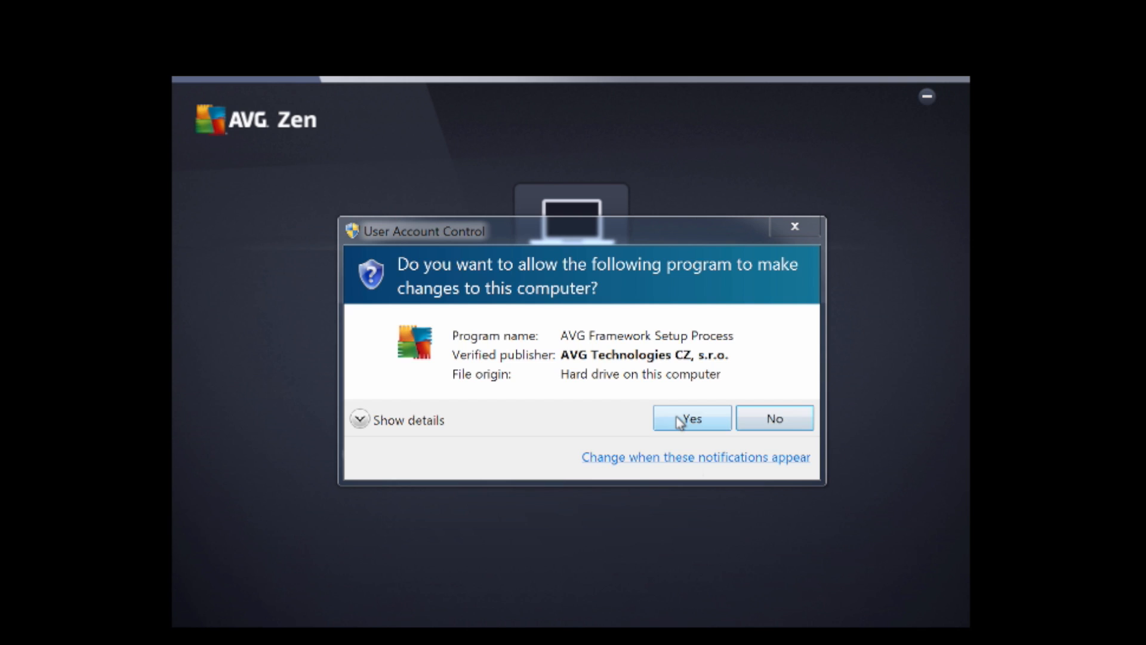
pyautogui.click(691, 418)
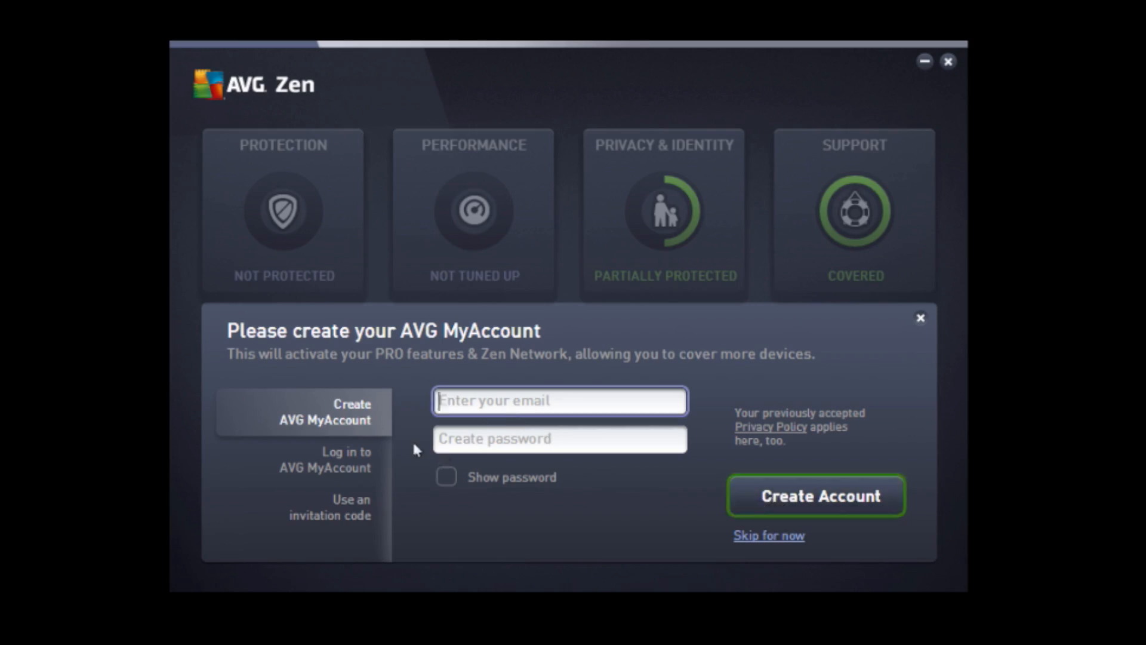
# - Skip the account prompt and start adding a new device from the devices list
pyautogui.click(816, 495)
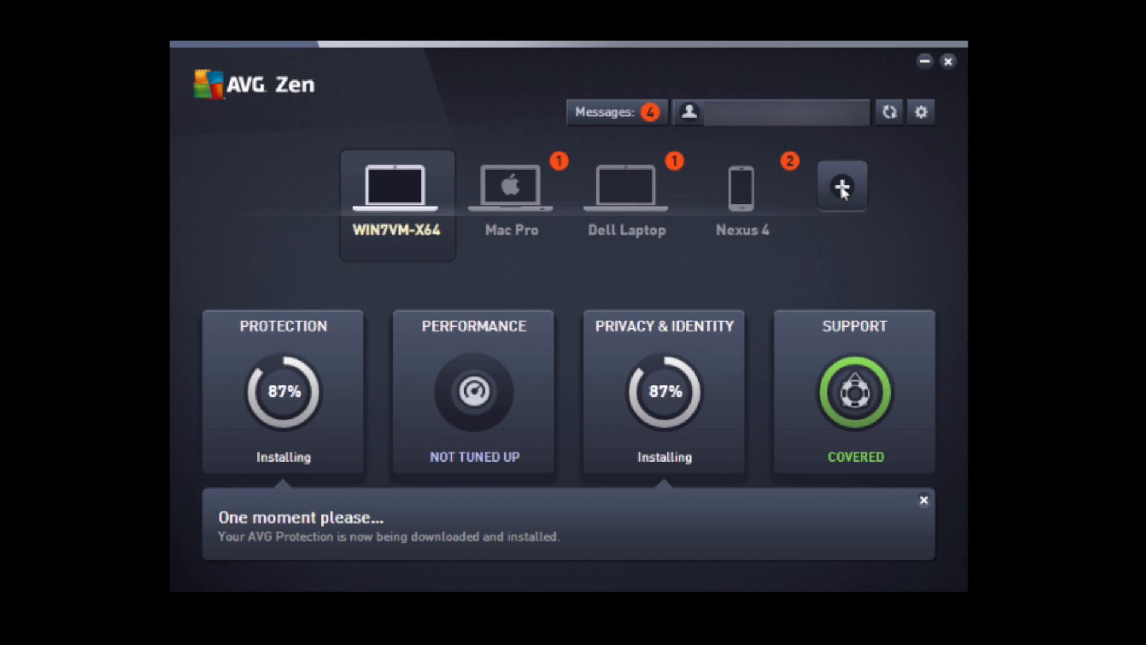
pyautogui.click(841, 185)
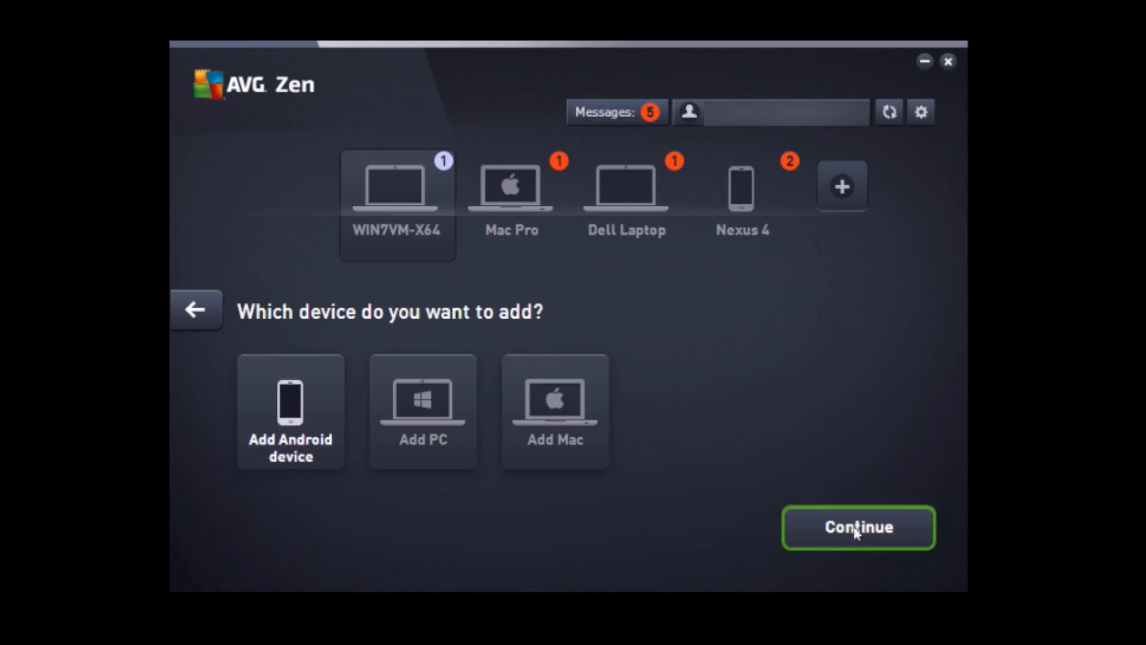
# - Choose Add Android device, enter its email address and send the invitation
pyautogui.click(858, 526)
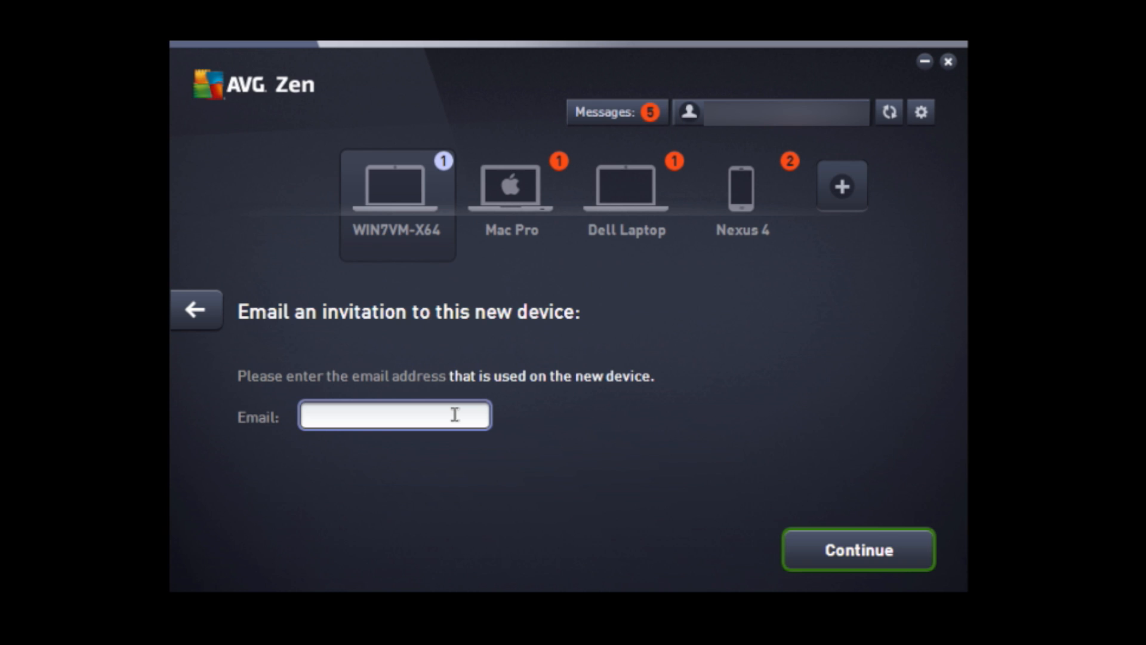
pyautogui.click(395, 414)
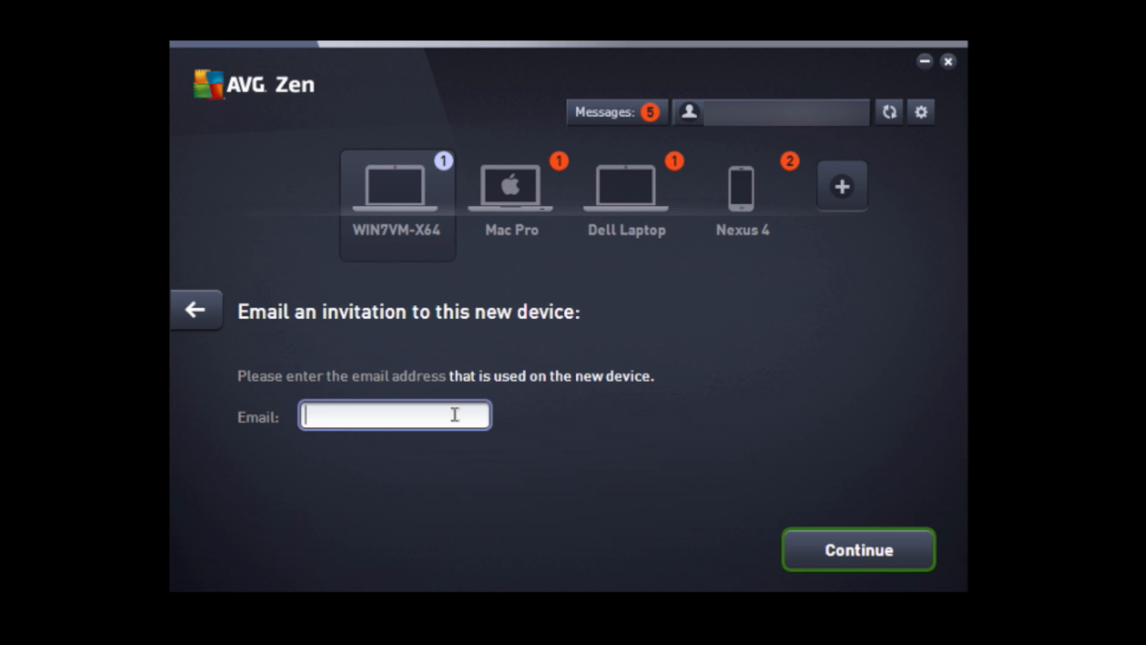
pyautogui.click(857, 549)
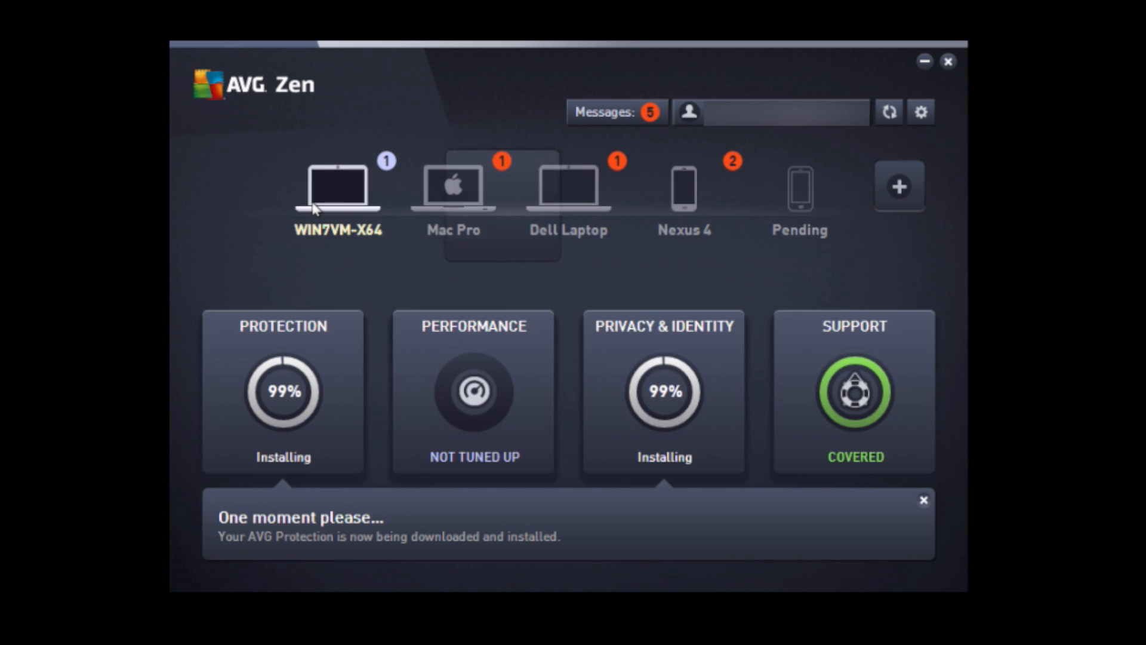
# - Start inviting another Android device, reaching the blank email invitation form
pyautogui.click(338, 190)
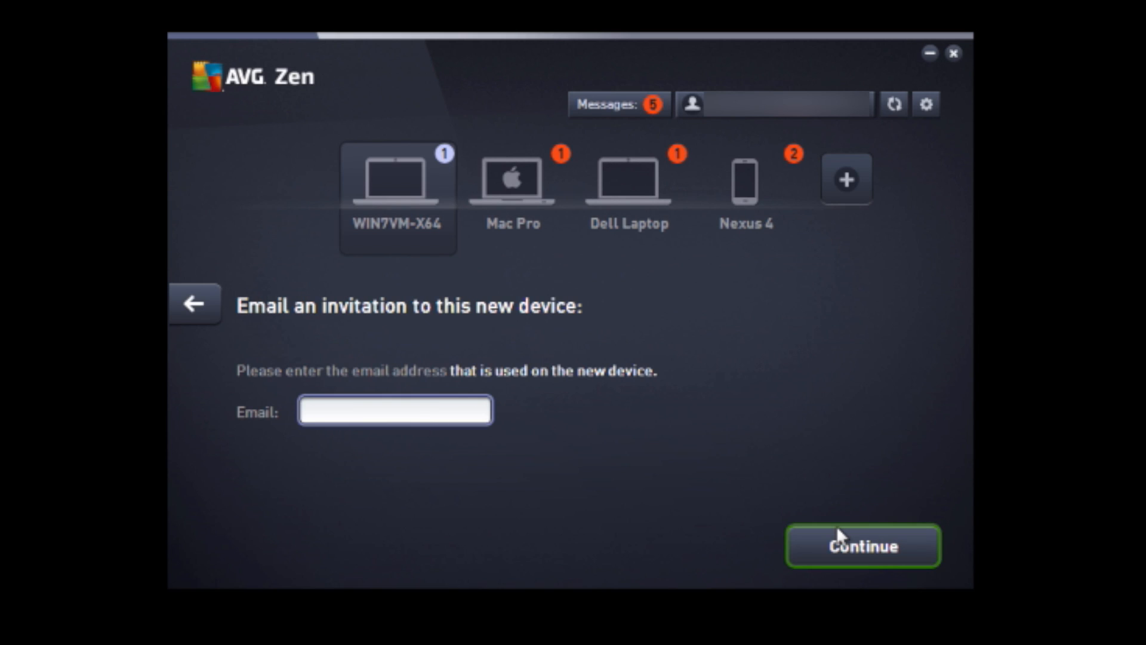
# - Enter 'tony' as the recipient's email and send the device invitation
pyautogui.write('tony')
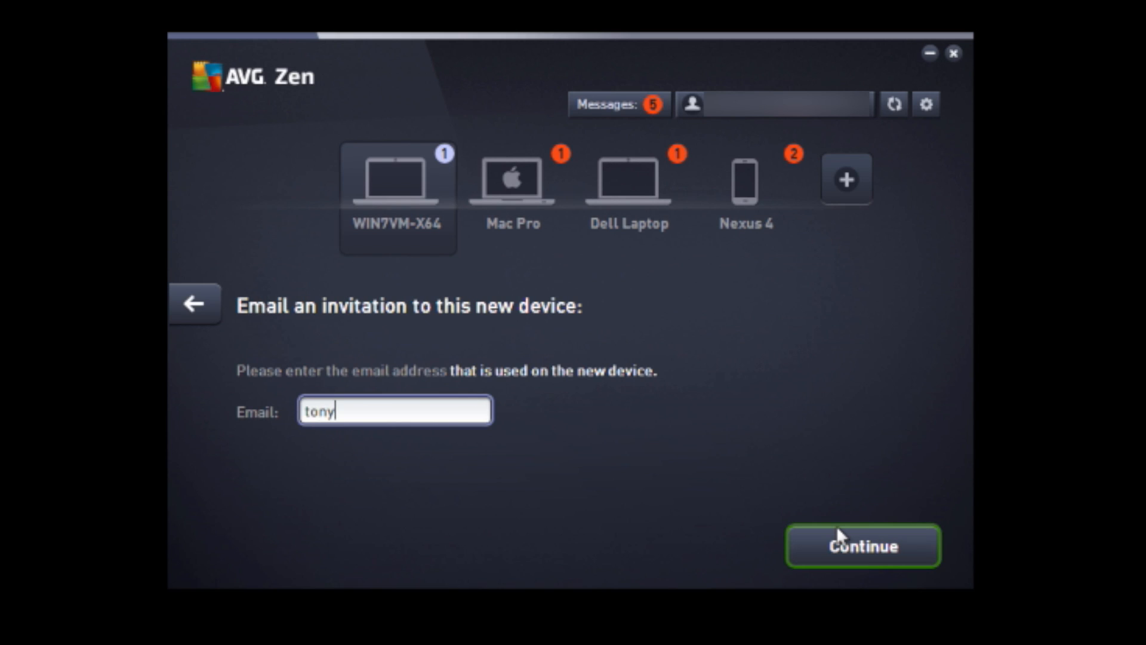
pyautogui.click(862, 545)
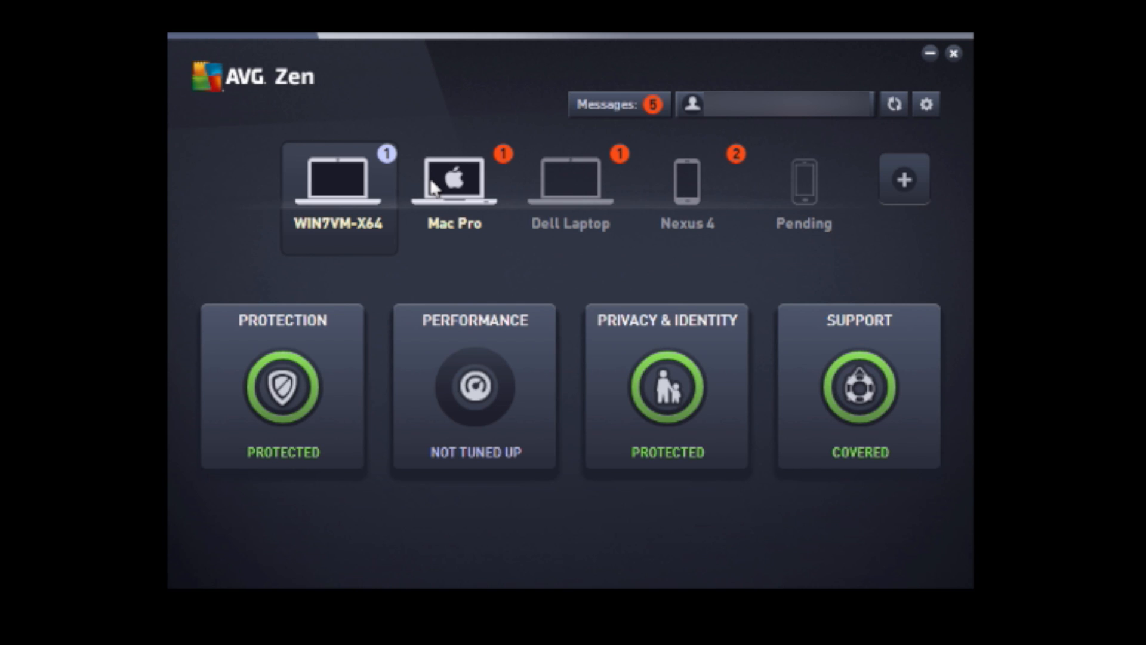
# - Select the Mac Pro and view its protection problems in Your Messages
pyautogui.click(453, 179)
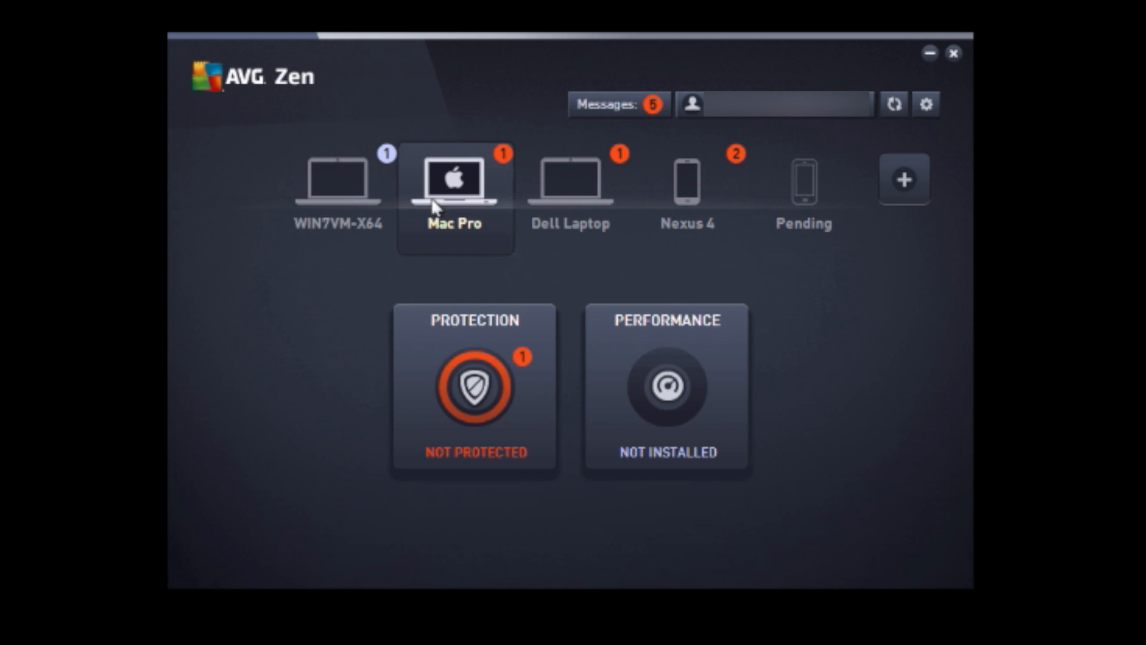
pyautogui.moveTo(475, 387)
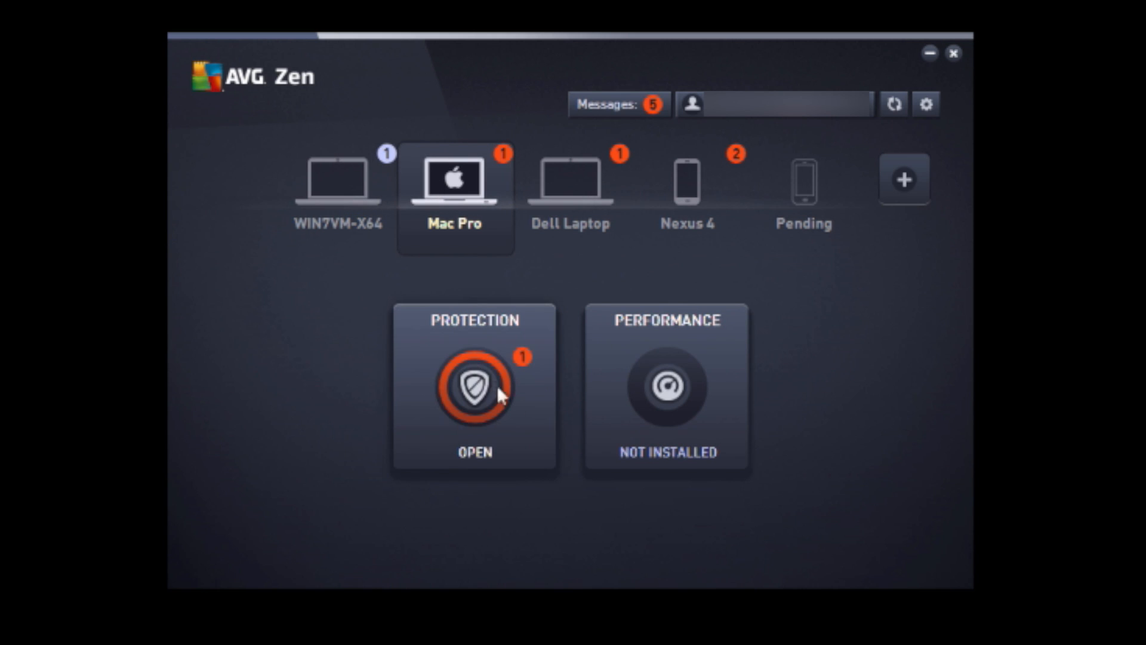
pyautogui.click(474, 386)
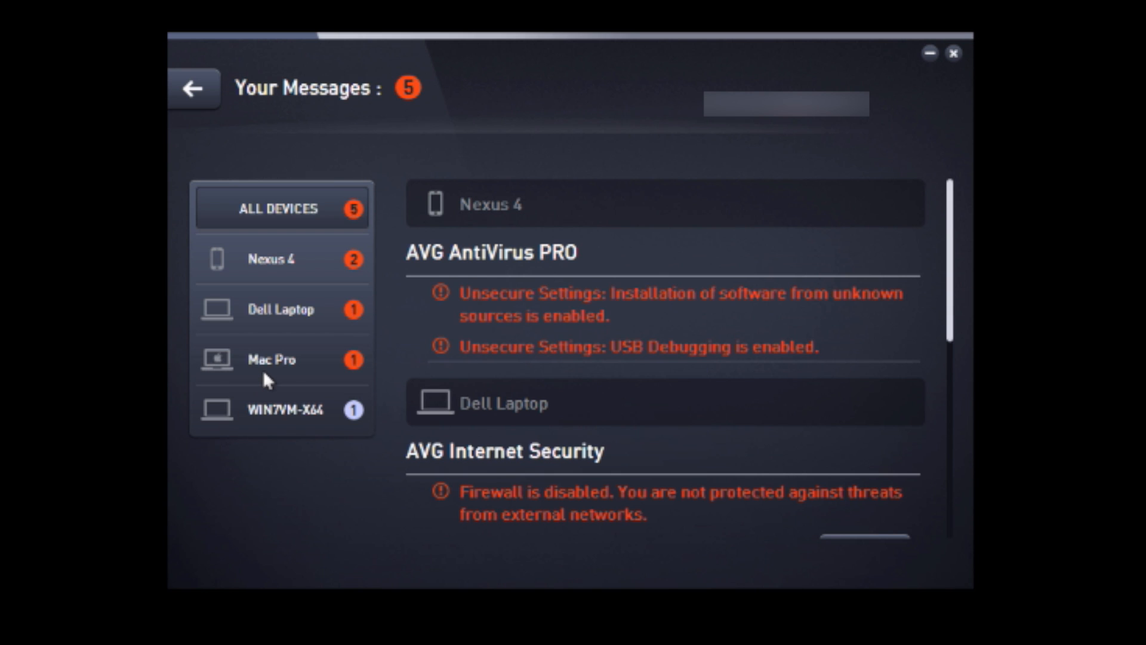
# - Request a remote fix turning on the Mac Pro's Realtime Protection, then view the Dell Laptop's messages
pyautogui.click(271, 359)
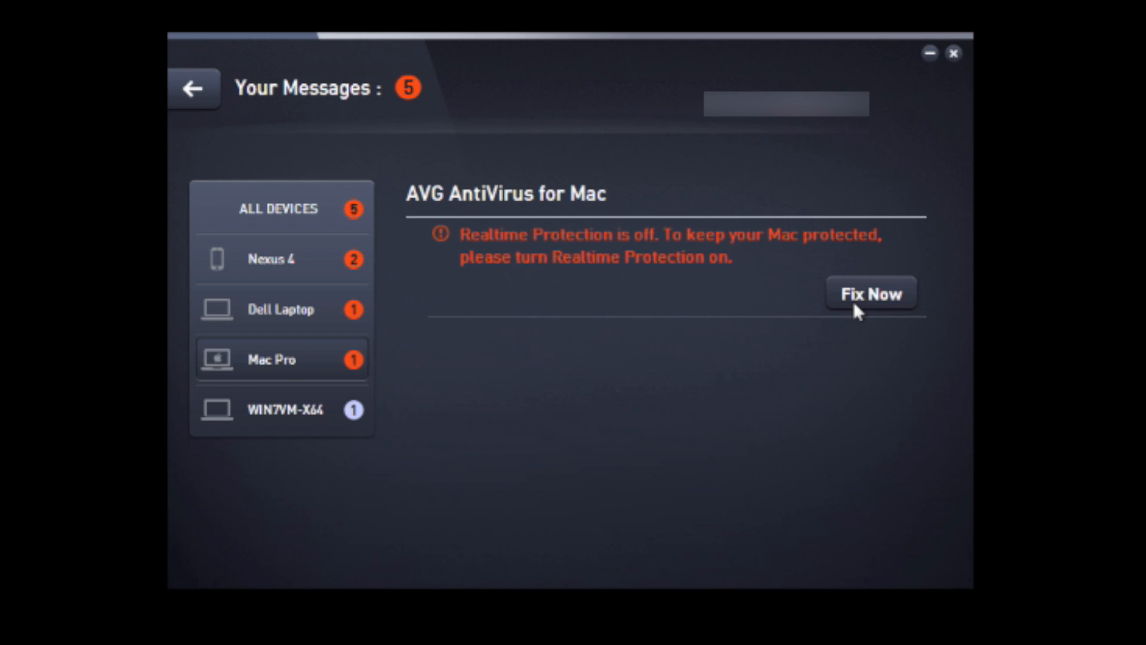
pyautogui.click(871, 294)
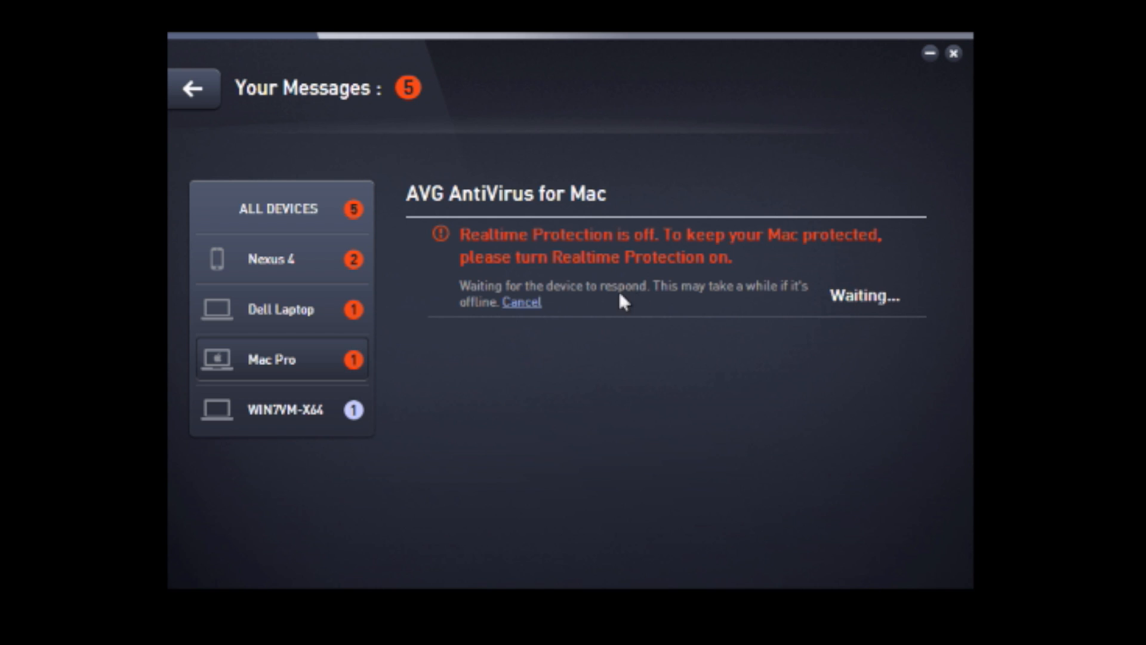
pyautogui.moveTo(675, 306)
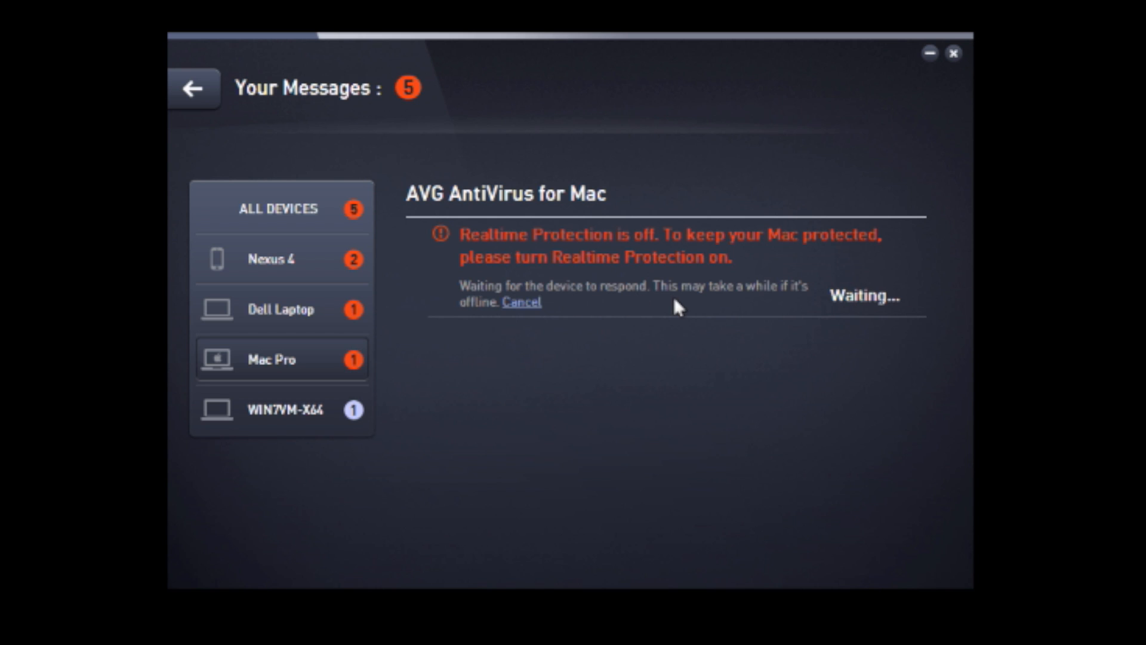
pyautogui.moveTo(871, 313)
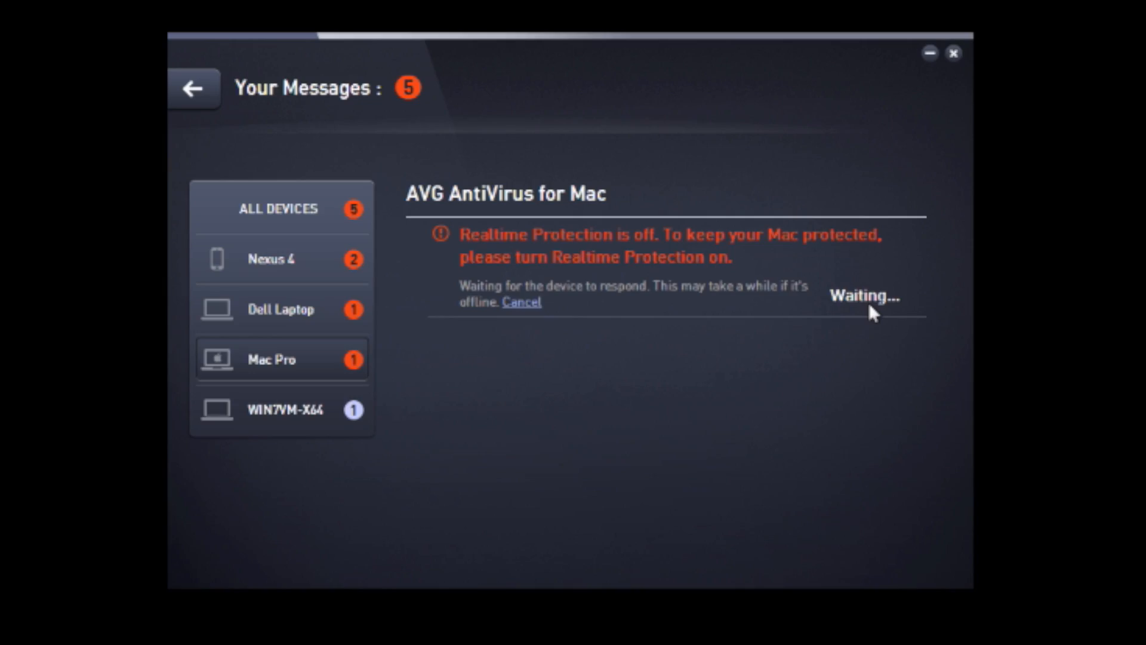
pyautogui.click(282, 308)
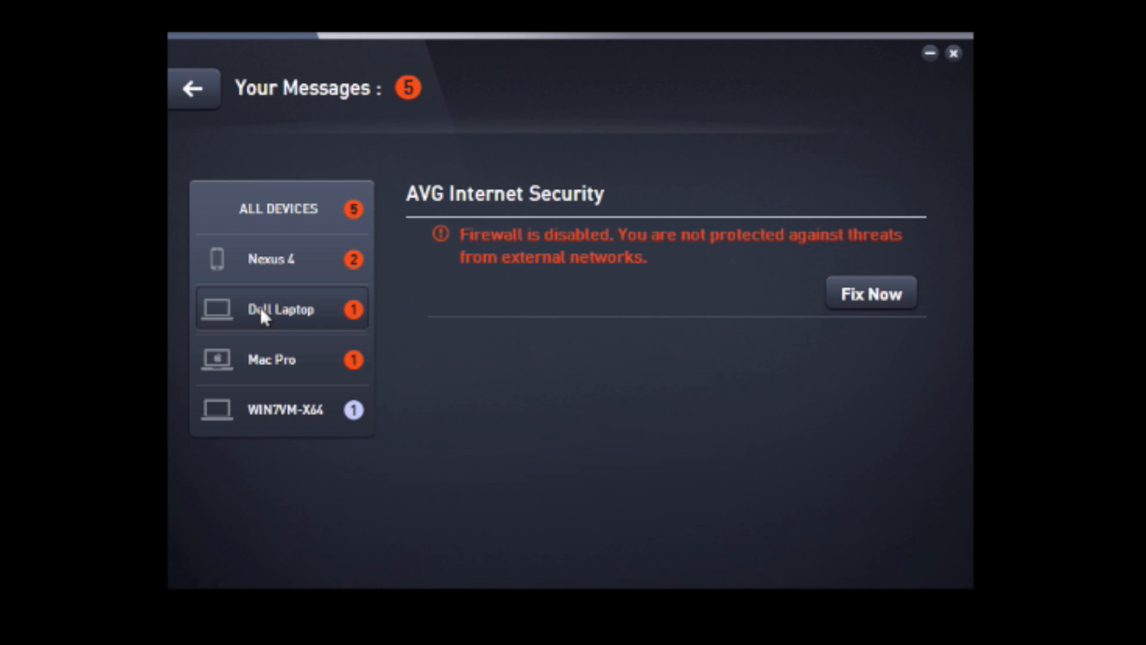
pyautogui.moveTo(478, 244)
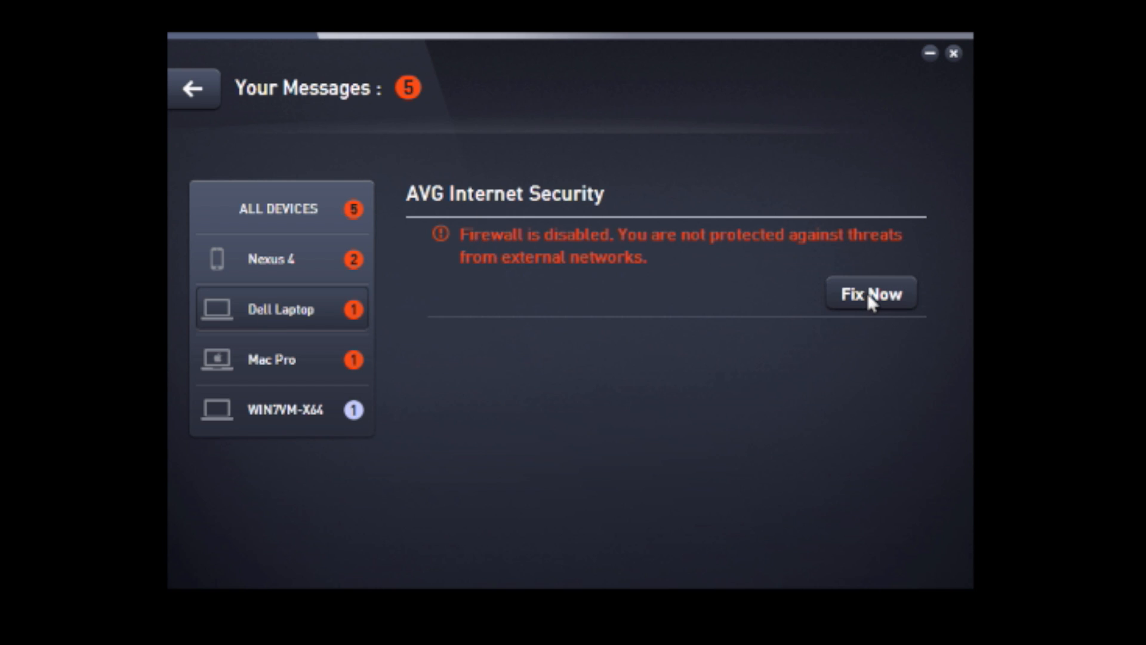
# - Request a remote fix for the Dell Laptop's disabled firewall and return to the devices overview
pyautogui.click(870, 293)
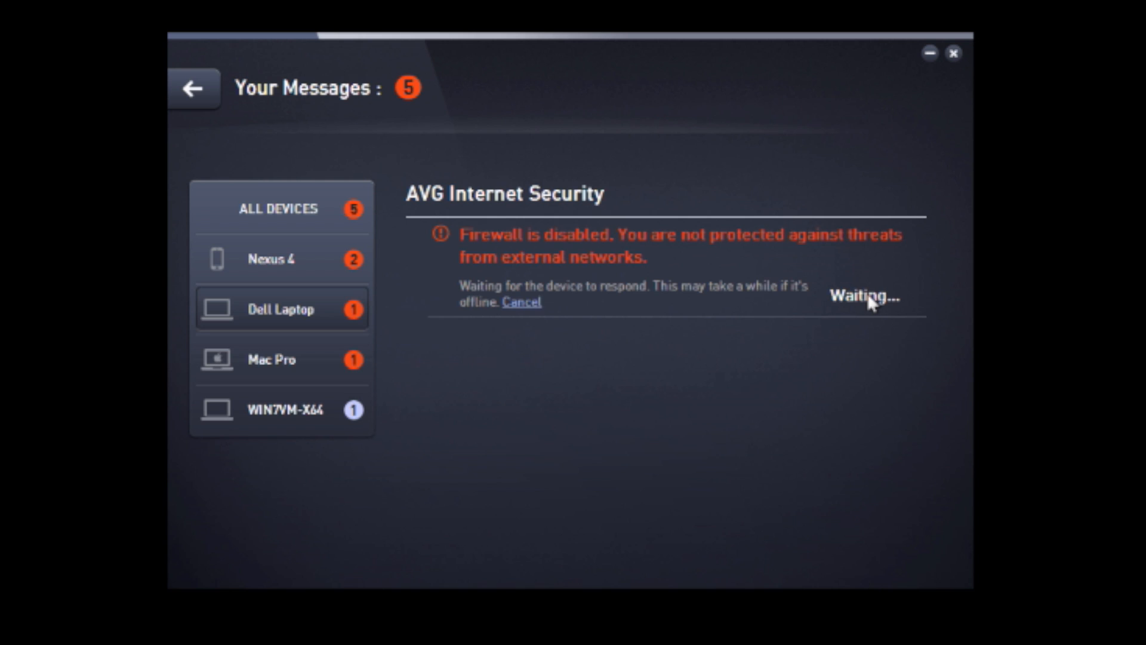
pyautogui.click(193, 88)
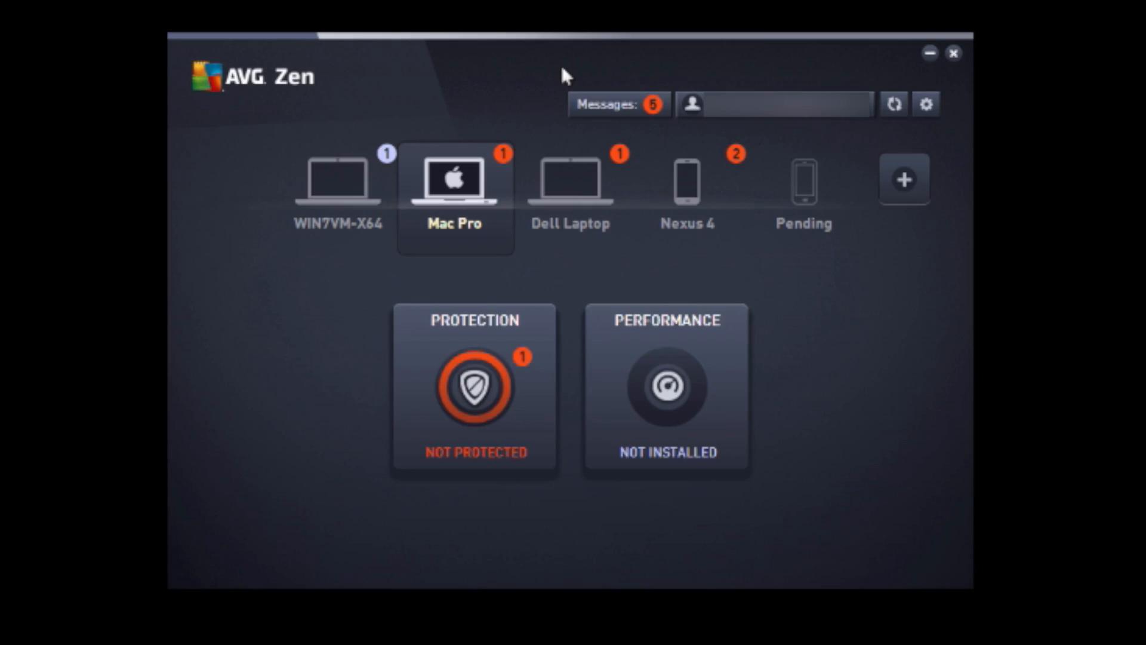